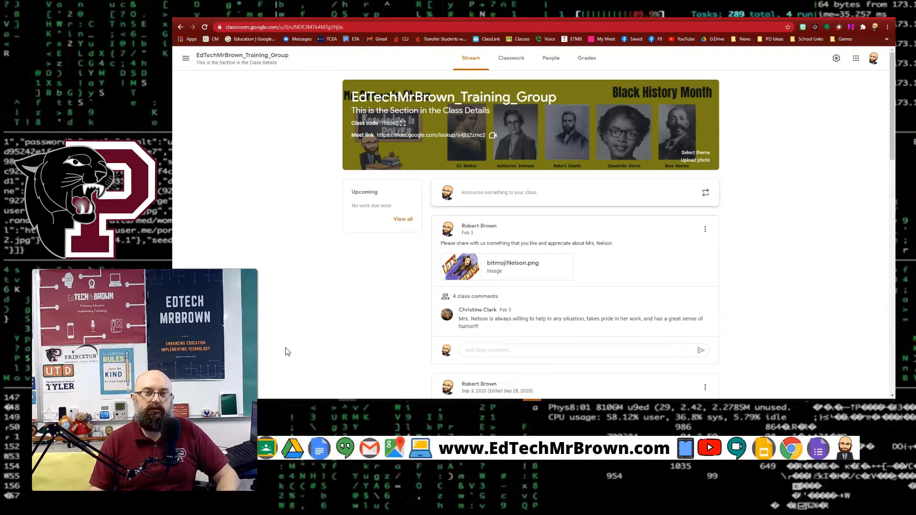
mouse_move(357, 350)
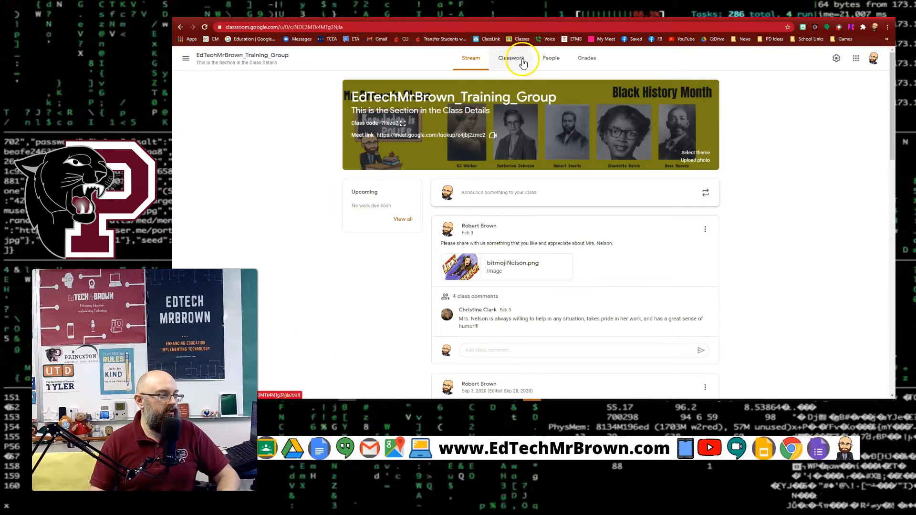
Step: Switch the training group class from its stream to the Classwork page
click(511, 57)
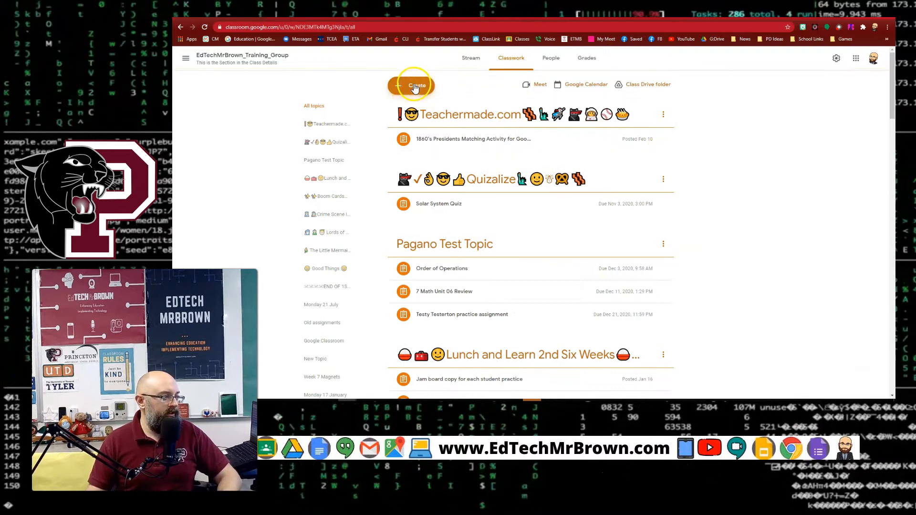
Step: Create a new assignment and change its recipients from All students to four selected students
click(415, 85)
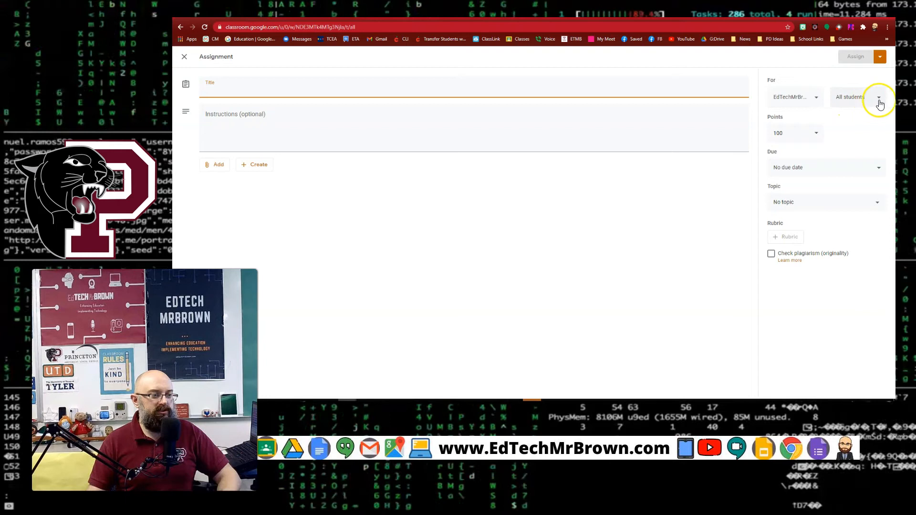
click(878, 97)
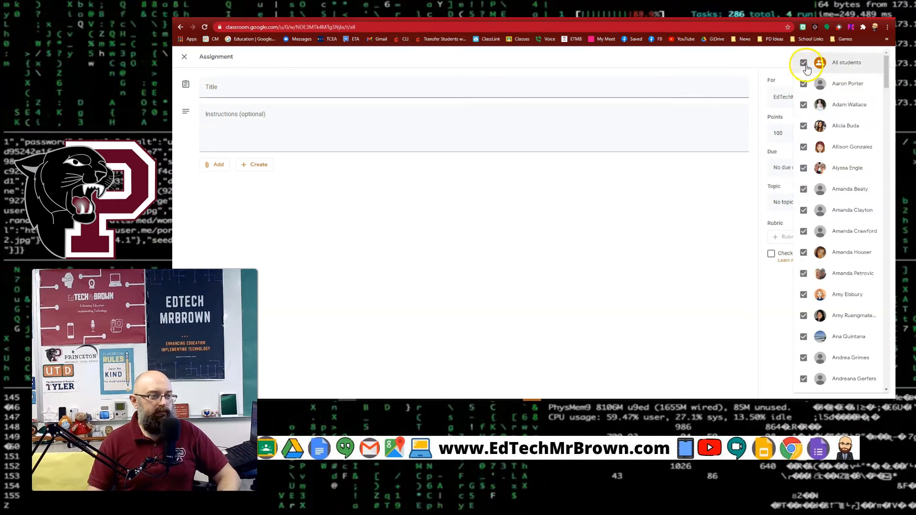
click(804, 63)
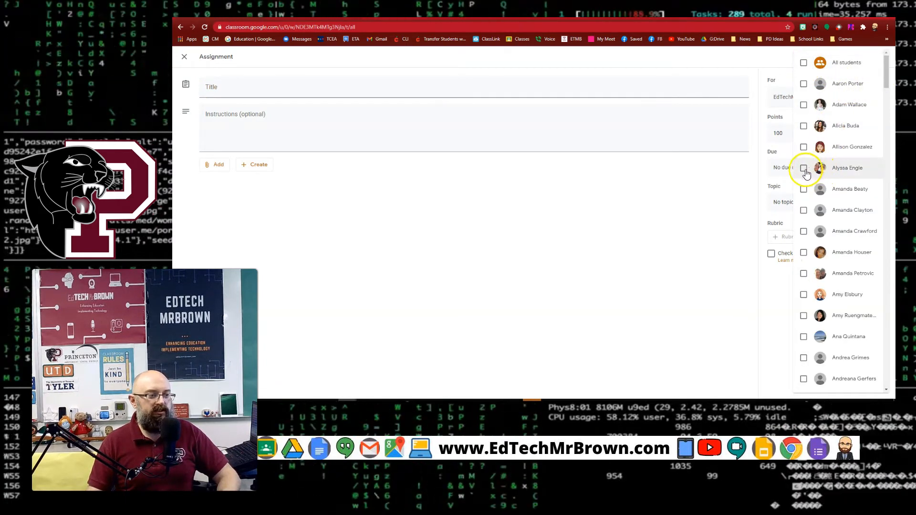
click(804, 168)
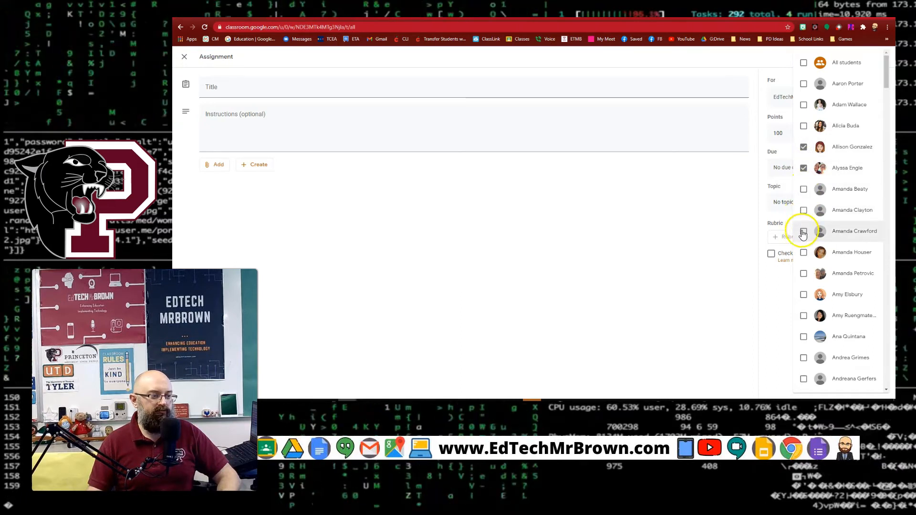
click(803, 231)
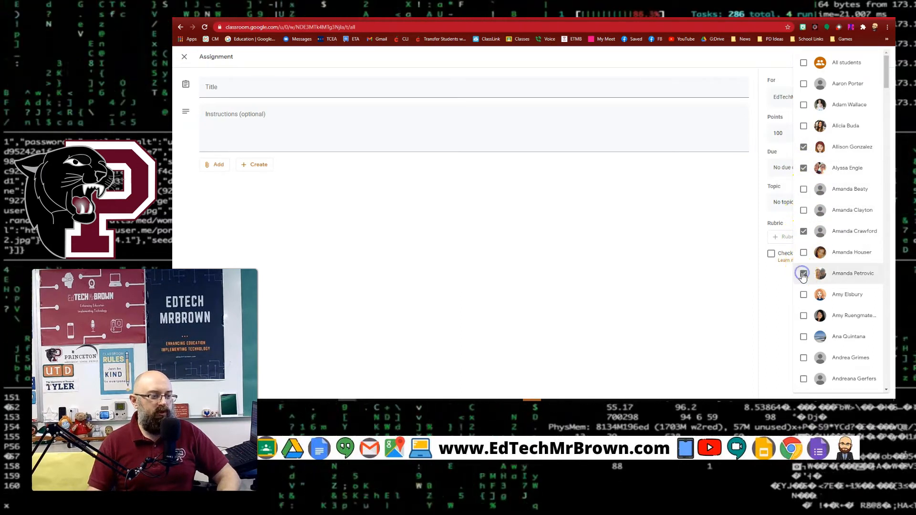
click(214, 164)
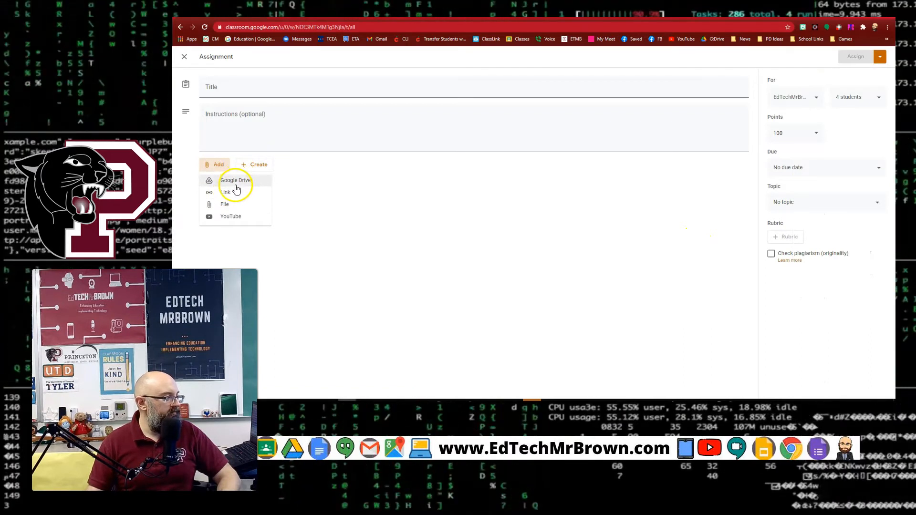
Step: Attach the Google Doc 'Mock Group Assignment for training video' from Google Drive
click(235, 180)
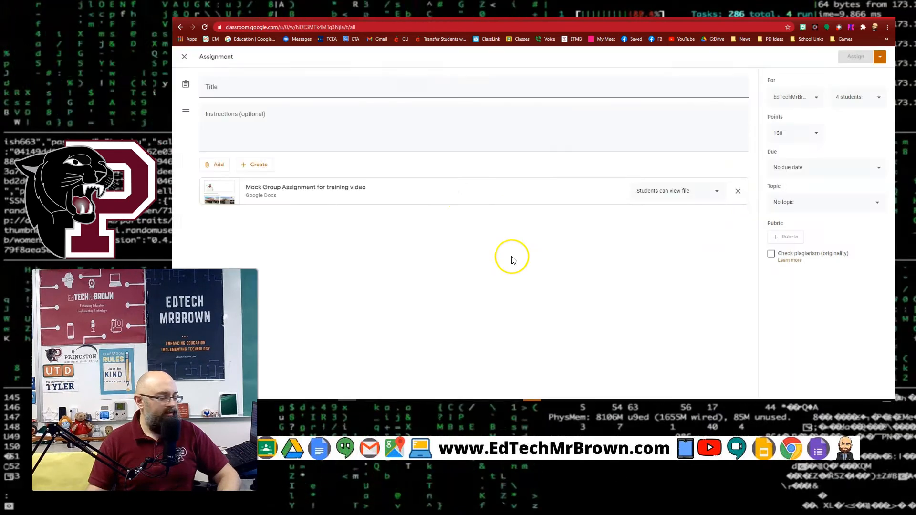
mouse_move(513, 260)
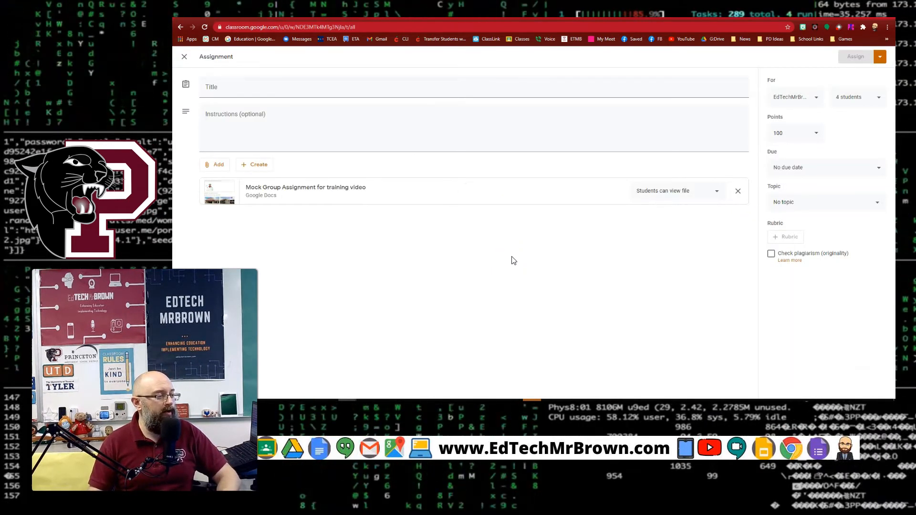
Step: Set the attached Doc to 'Students can edit file' and title the assignment 'Group Project'
click(715, 190)
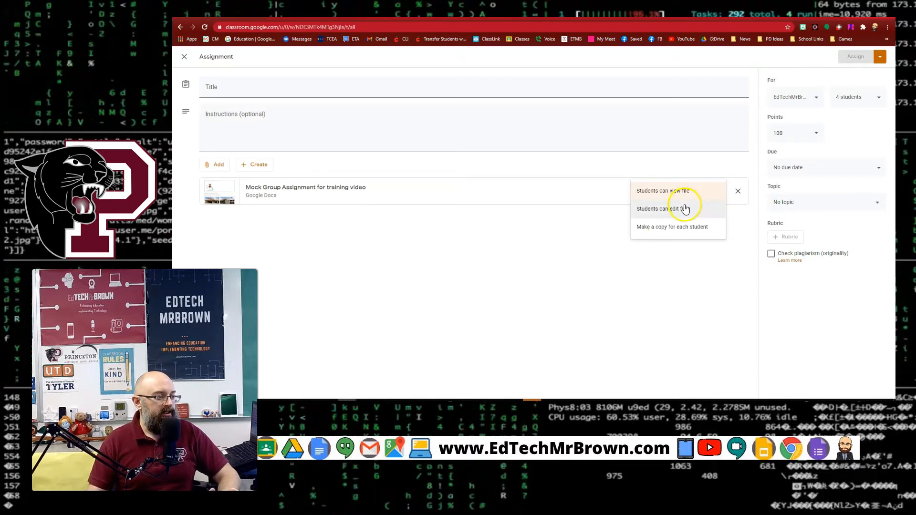
click(670, 208)
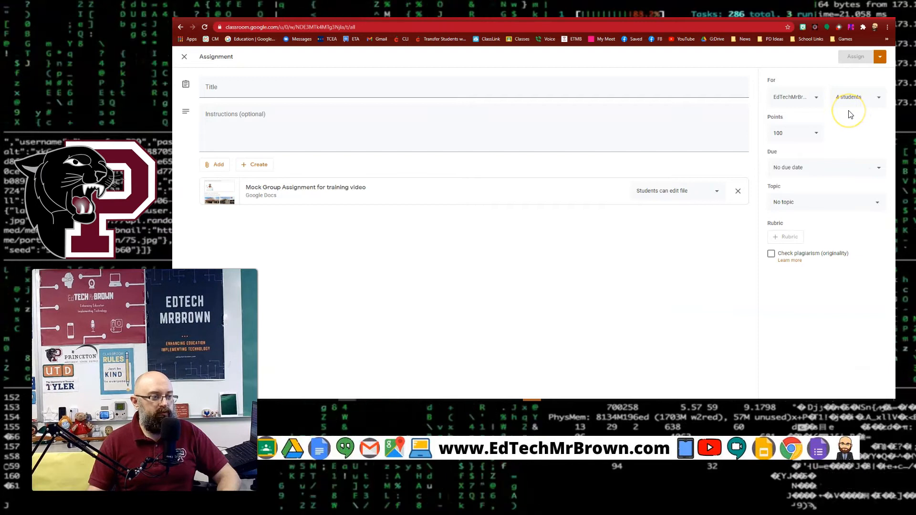
text(Group Project)
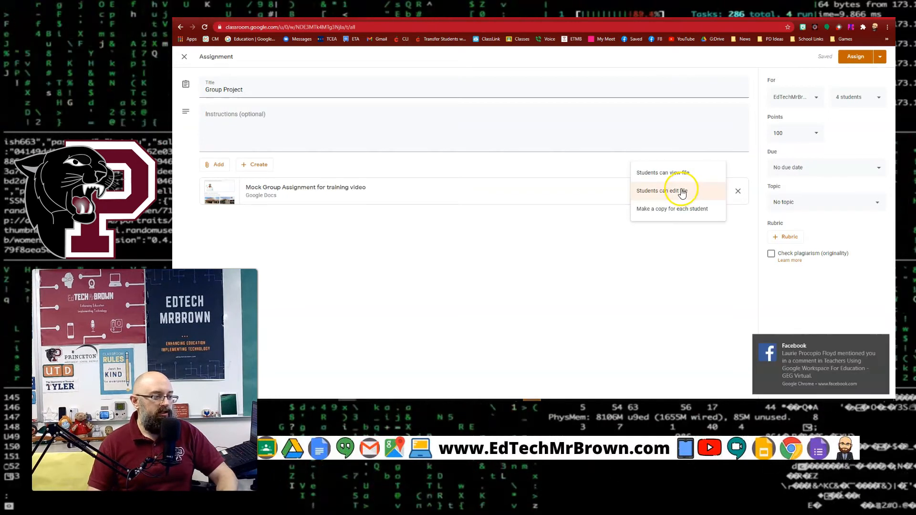
click(662, 190)
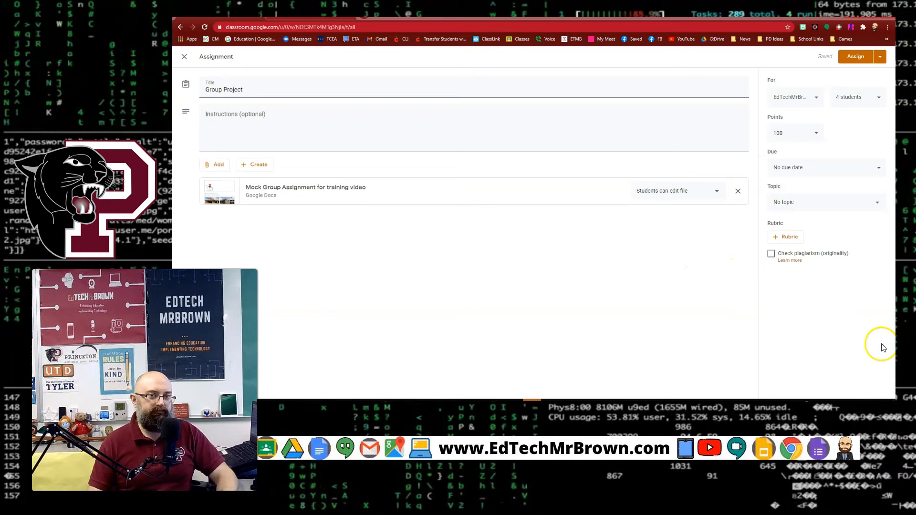
mouse_move(674, 318)
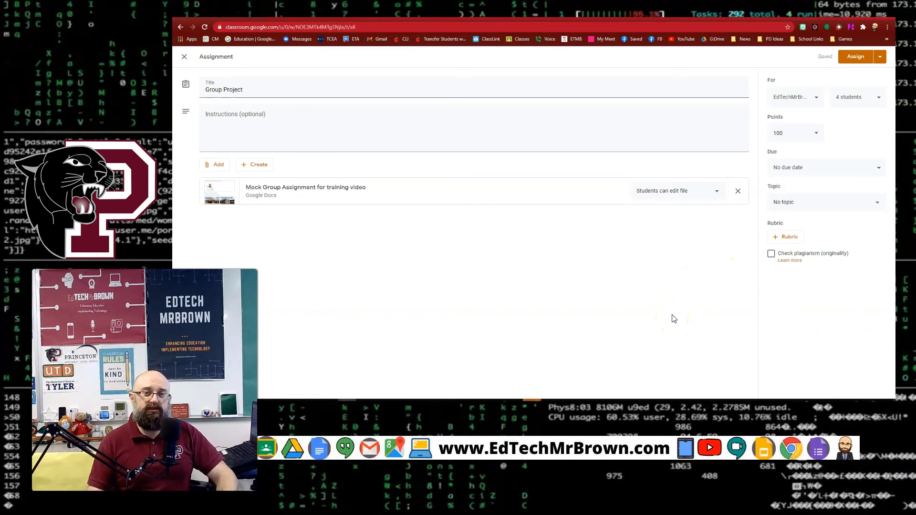